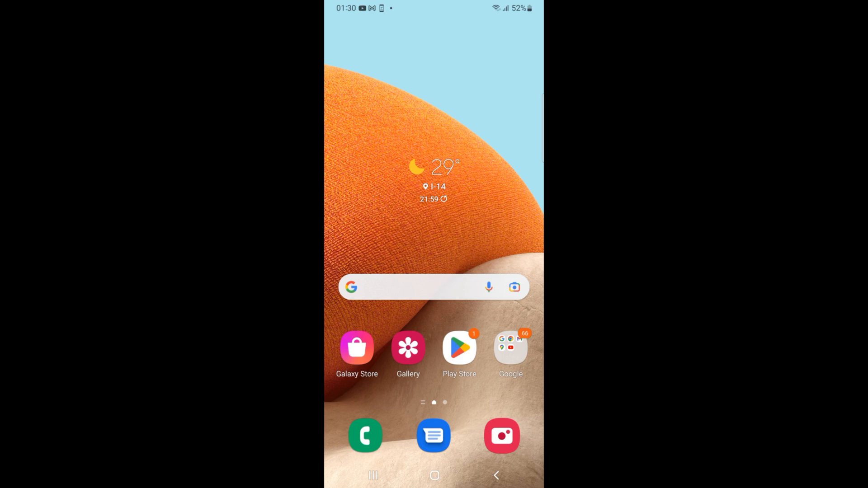
# Launch Google Play Store from the home screen icon.
pyautogui.click(459, 349)
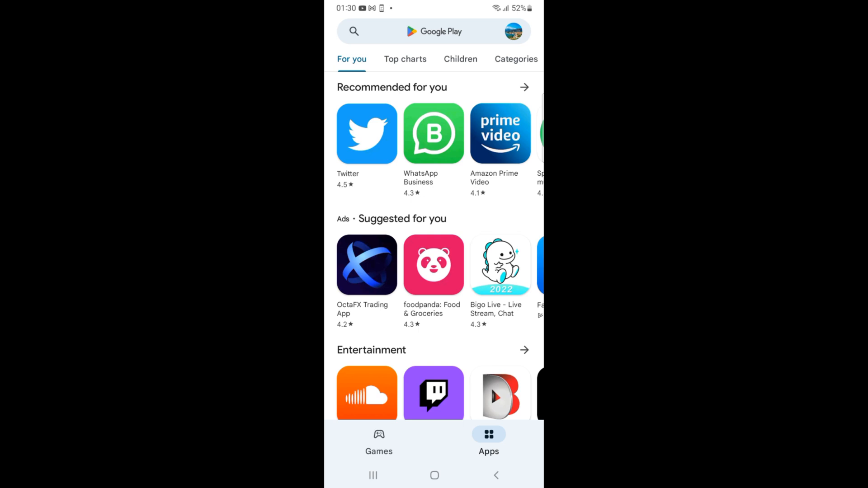
pyautogui.click(434, 31)
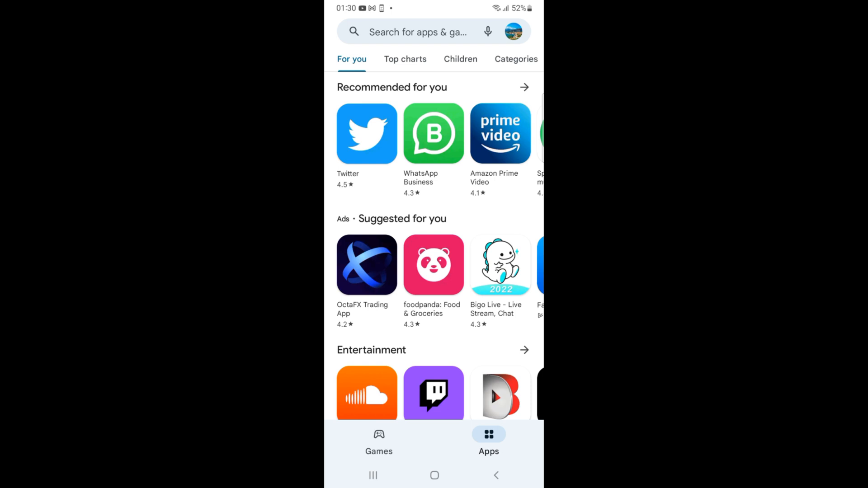
# Search the Play Store for 'messenger' via the 'mess' suggestion.
pyautogui.click(422, 32)
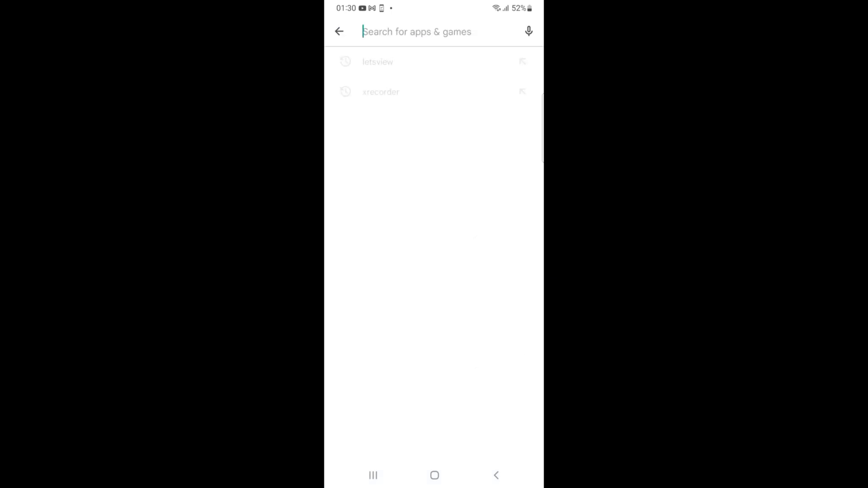
pyautogui.click(417, 32)
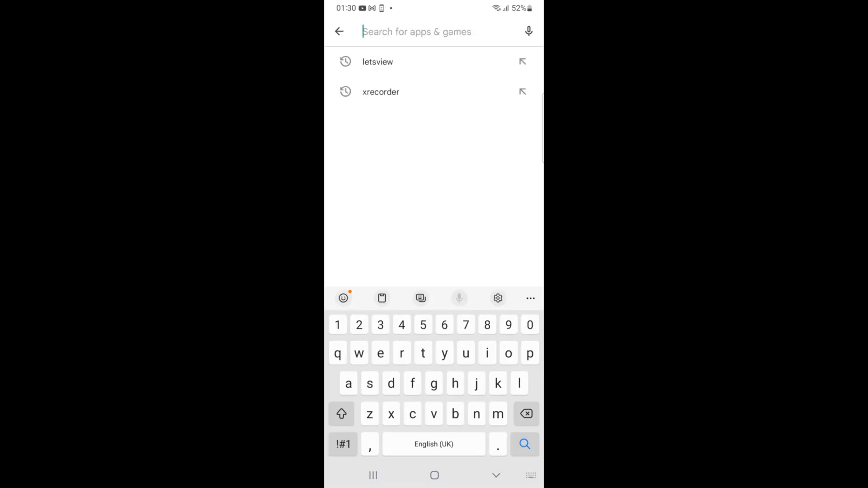
pyautogui.write('messe')
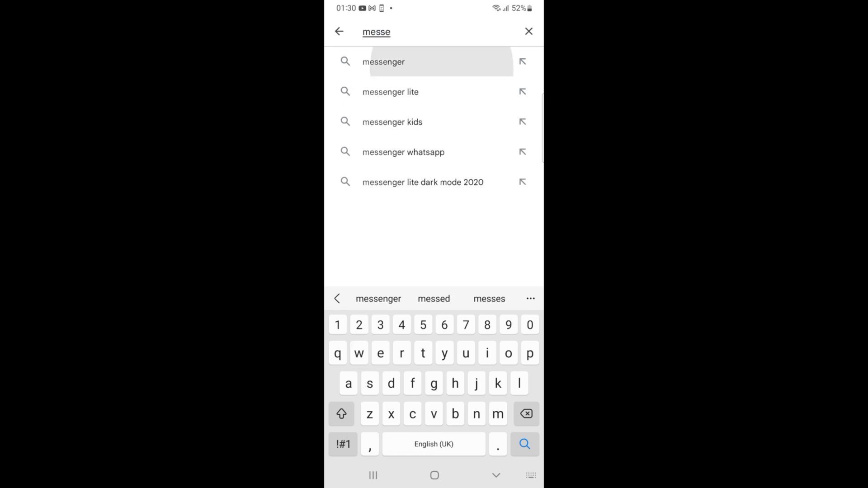
pyautogui.click(384, 62)
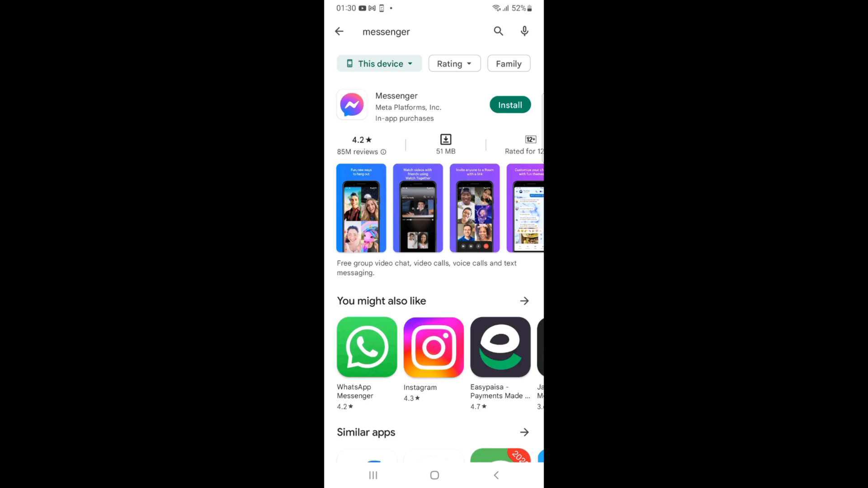
# Start installing Messenger by Meta from the search results.
pyautogui.click(510, 104)
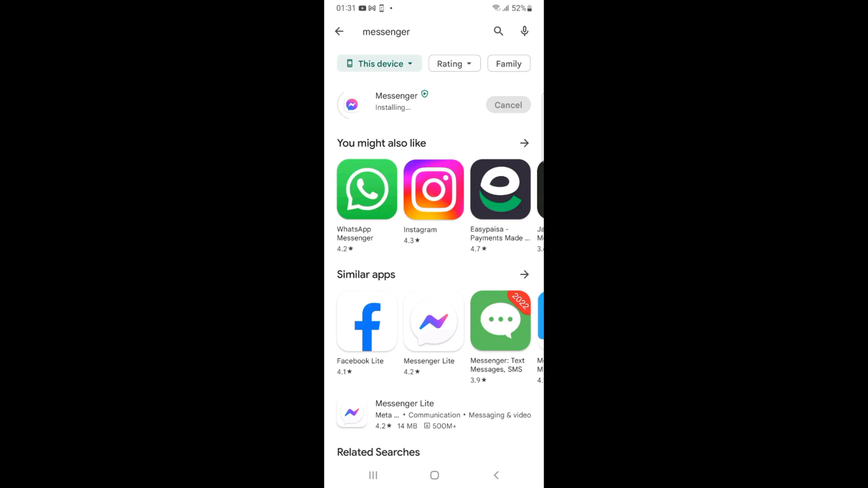
# Open Messenger's details page and scroll through it while installation finishes.
pyautogui.click(396, 102)
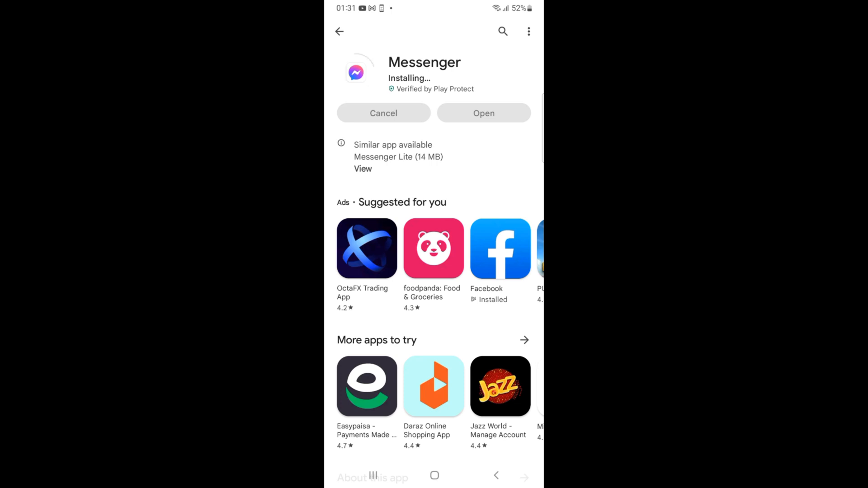
pyautogui.scroll(-3)
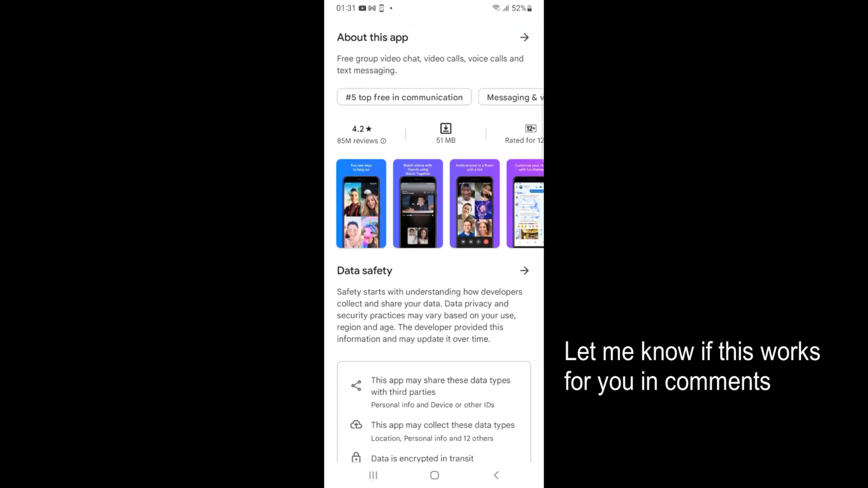
pyautogui.scroll(-3)
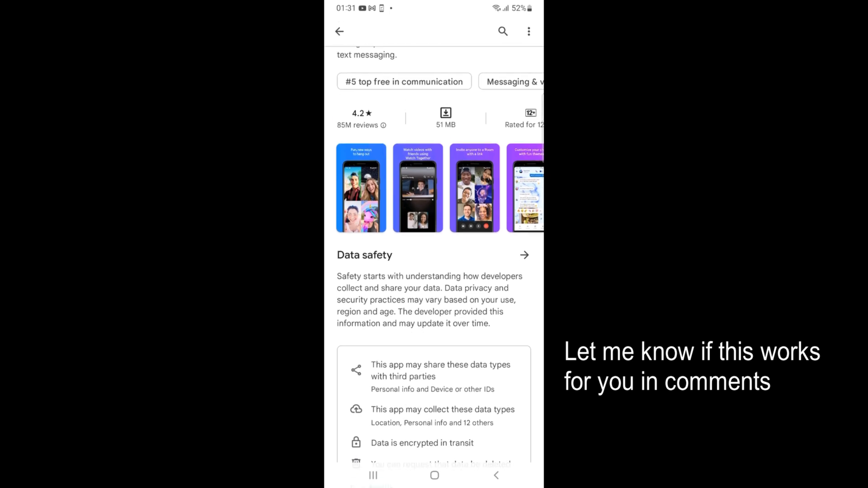
pyautogui.scroll(-3)
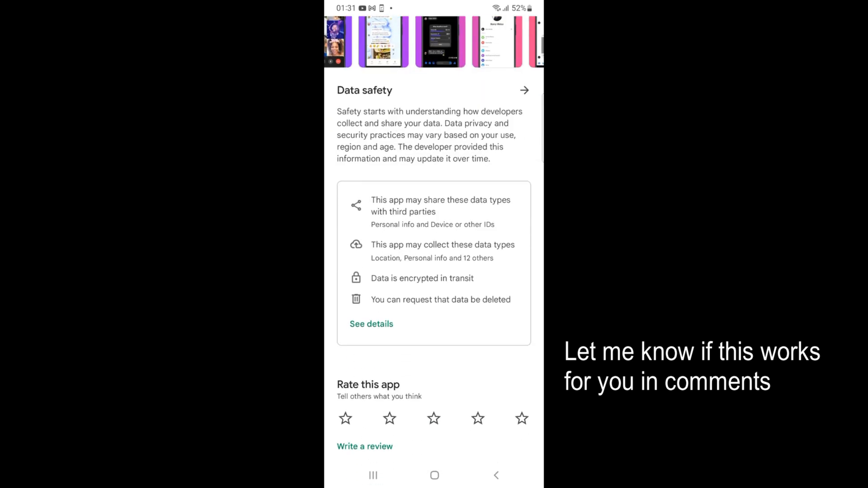
pyautogui.scroll(-3)
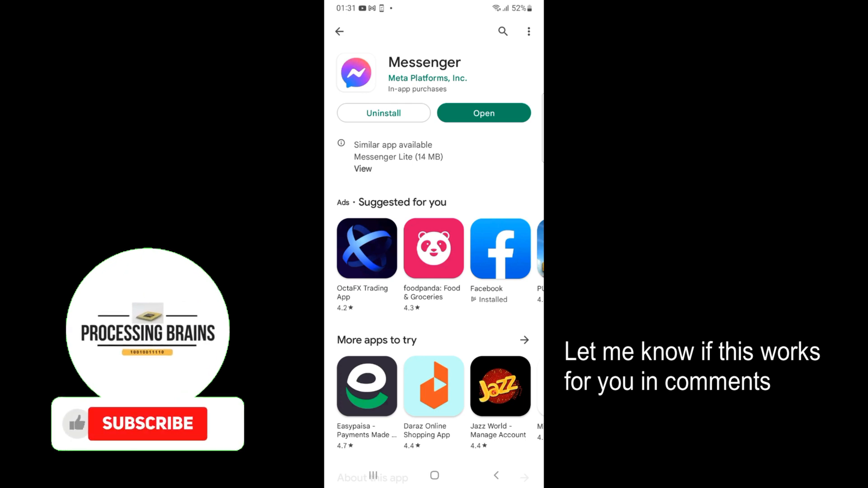
# Launch the newly installed Messenger from its store page.
pyautogui.click(483, 113)
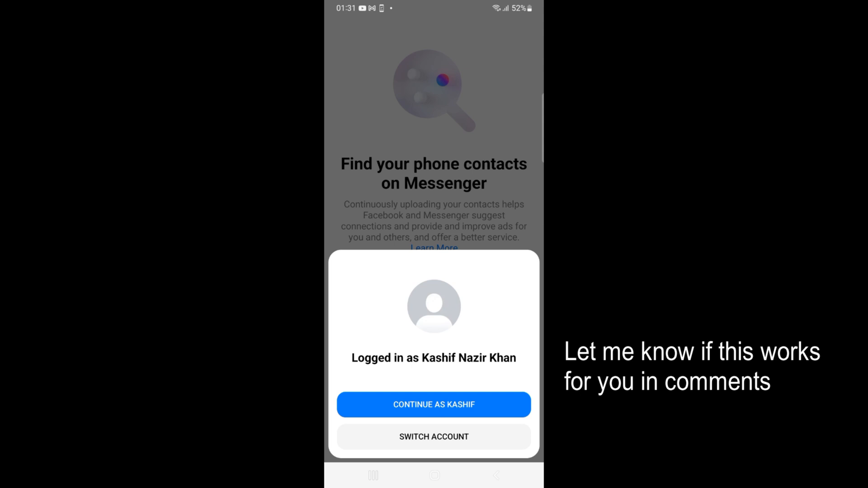
# Continue as the existing account, skip contact upload, and dismiss cross-app messaging.
pyautogui.click(434, 405)
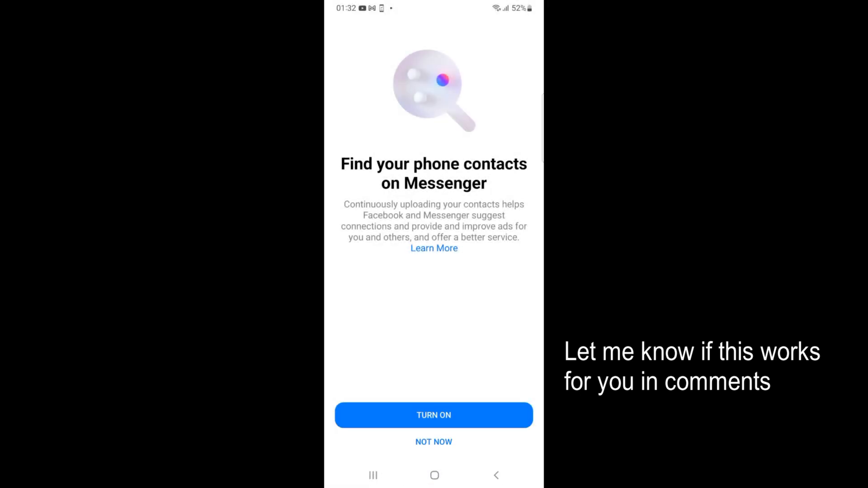
pyautogui.click(434, 442)
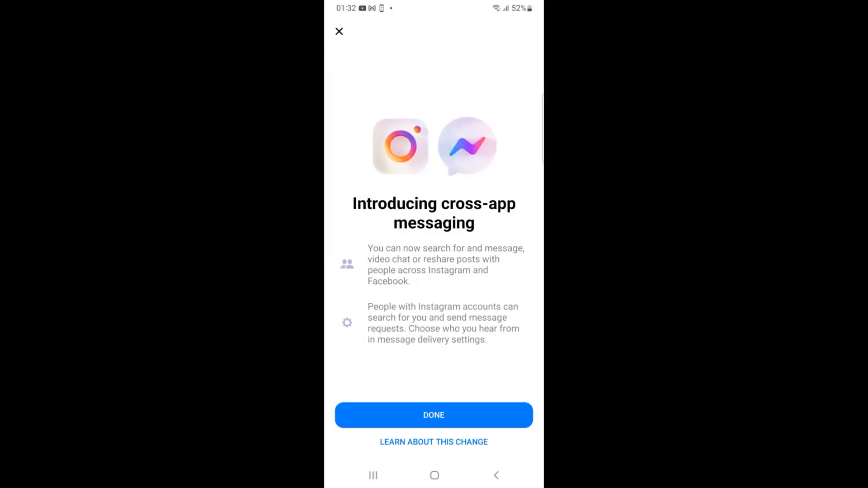
pyautogui.click(433, 415)
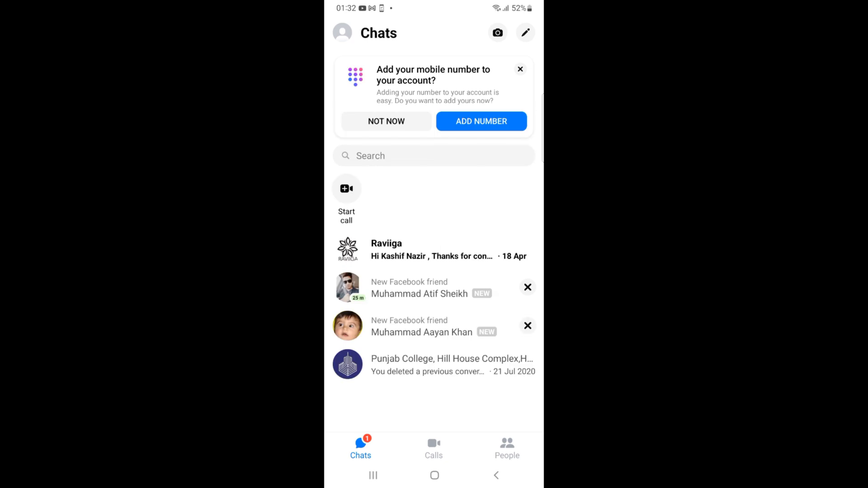